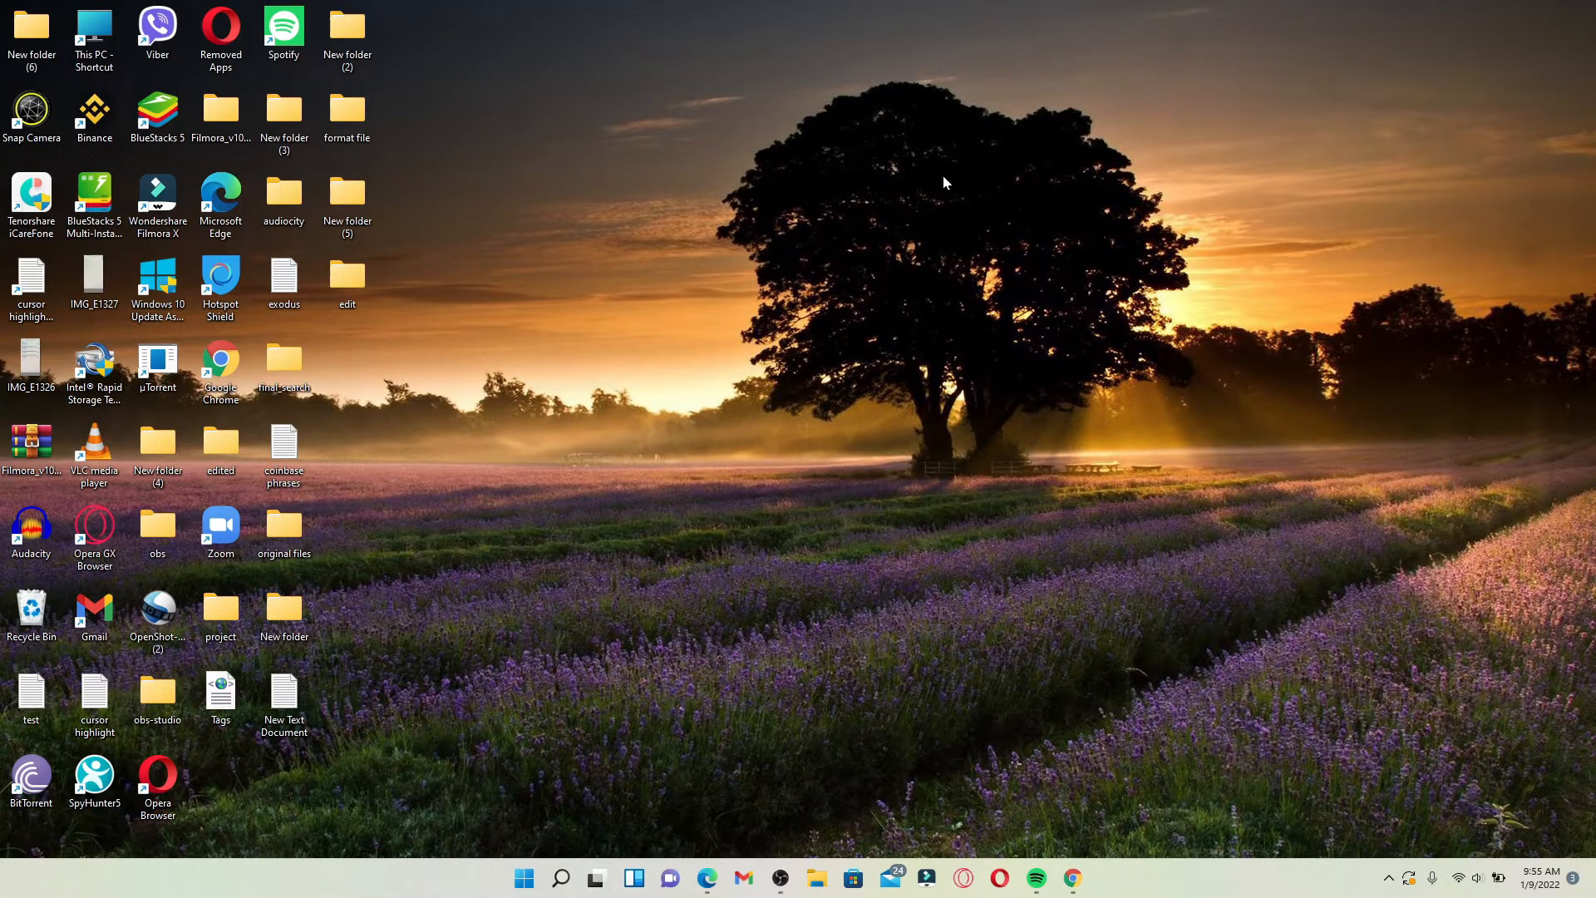
pyautogui.moveTo(870, 483)
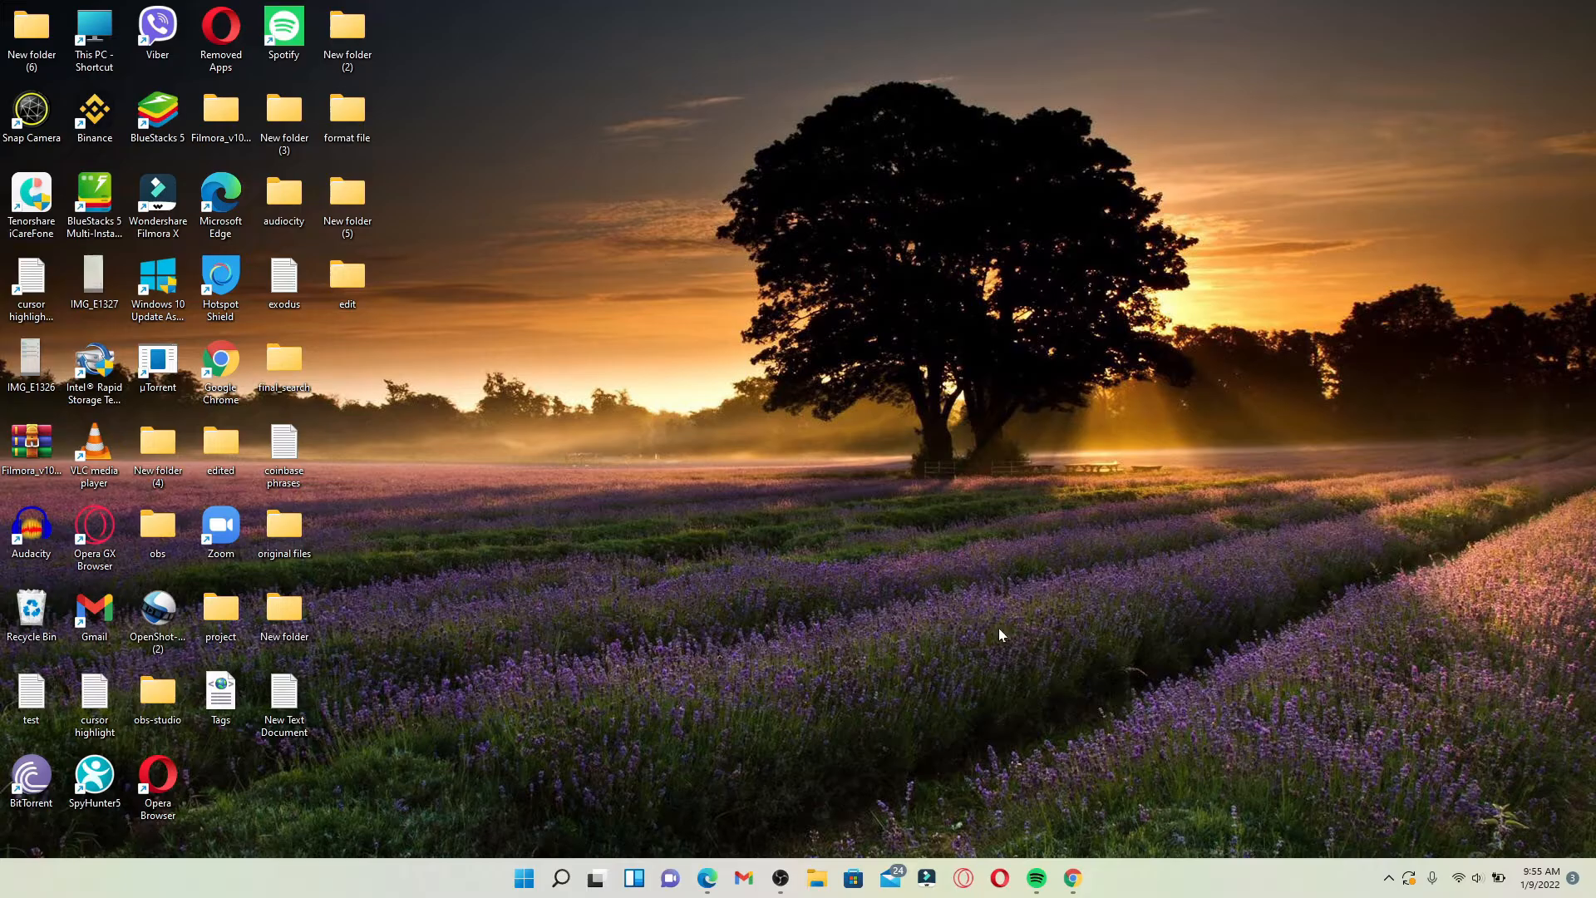
# Step: Load webmail.spectrum.net in Edge via the top address-bar suggestion
pyautogui.click(705, 878)
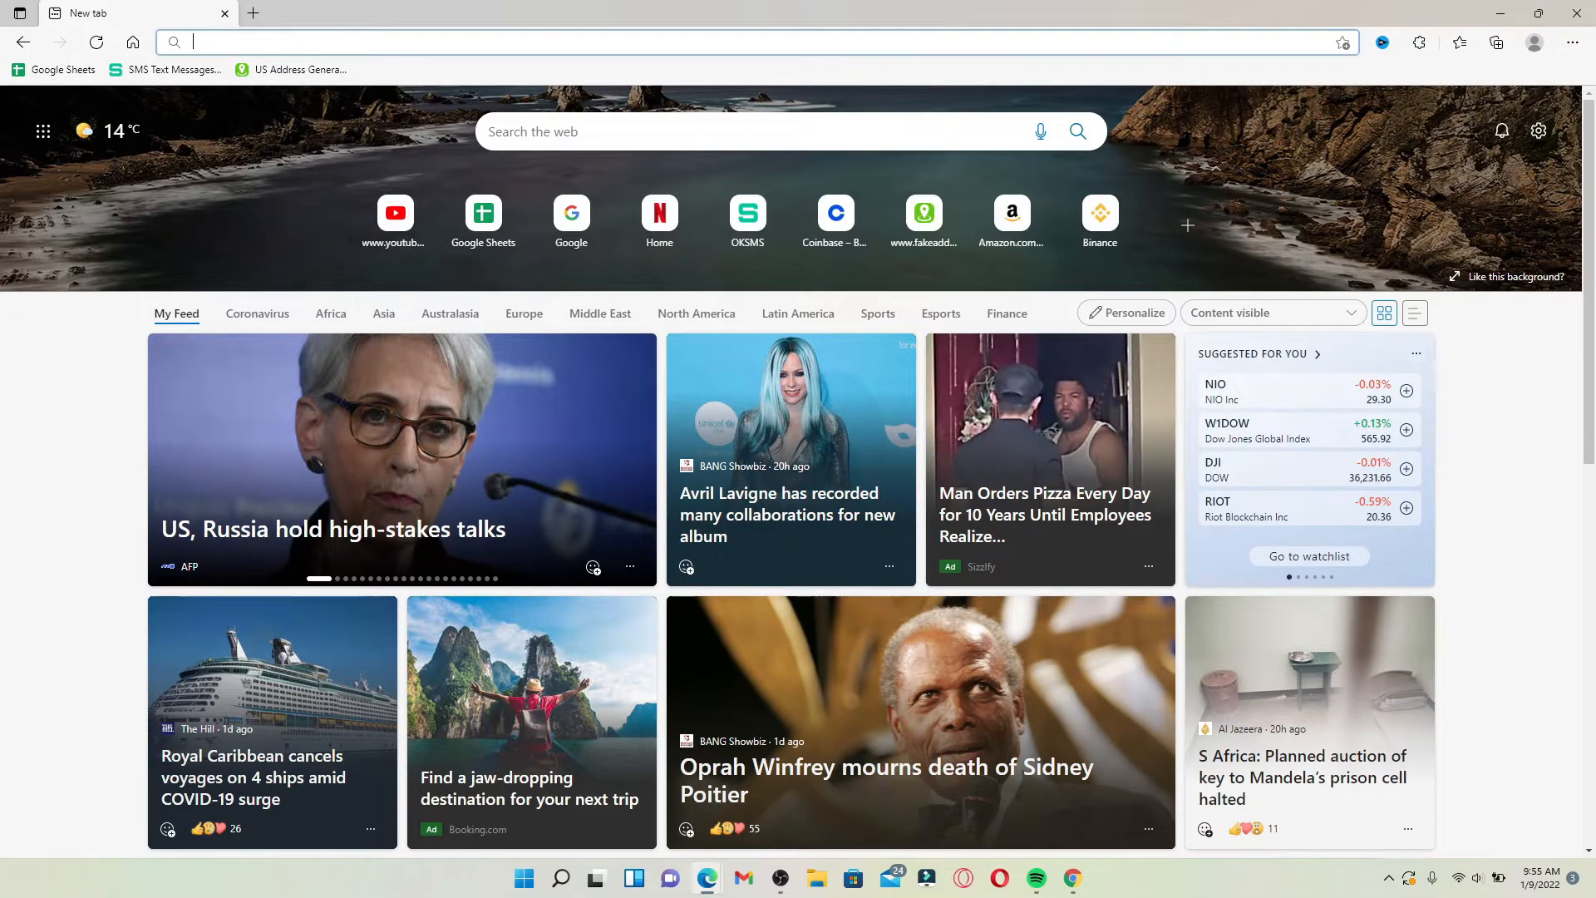
pyautogui.write('webmail.spectrum.net')
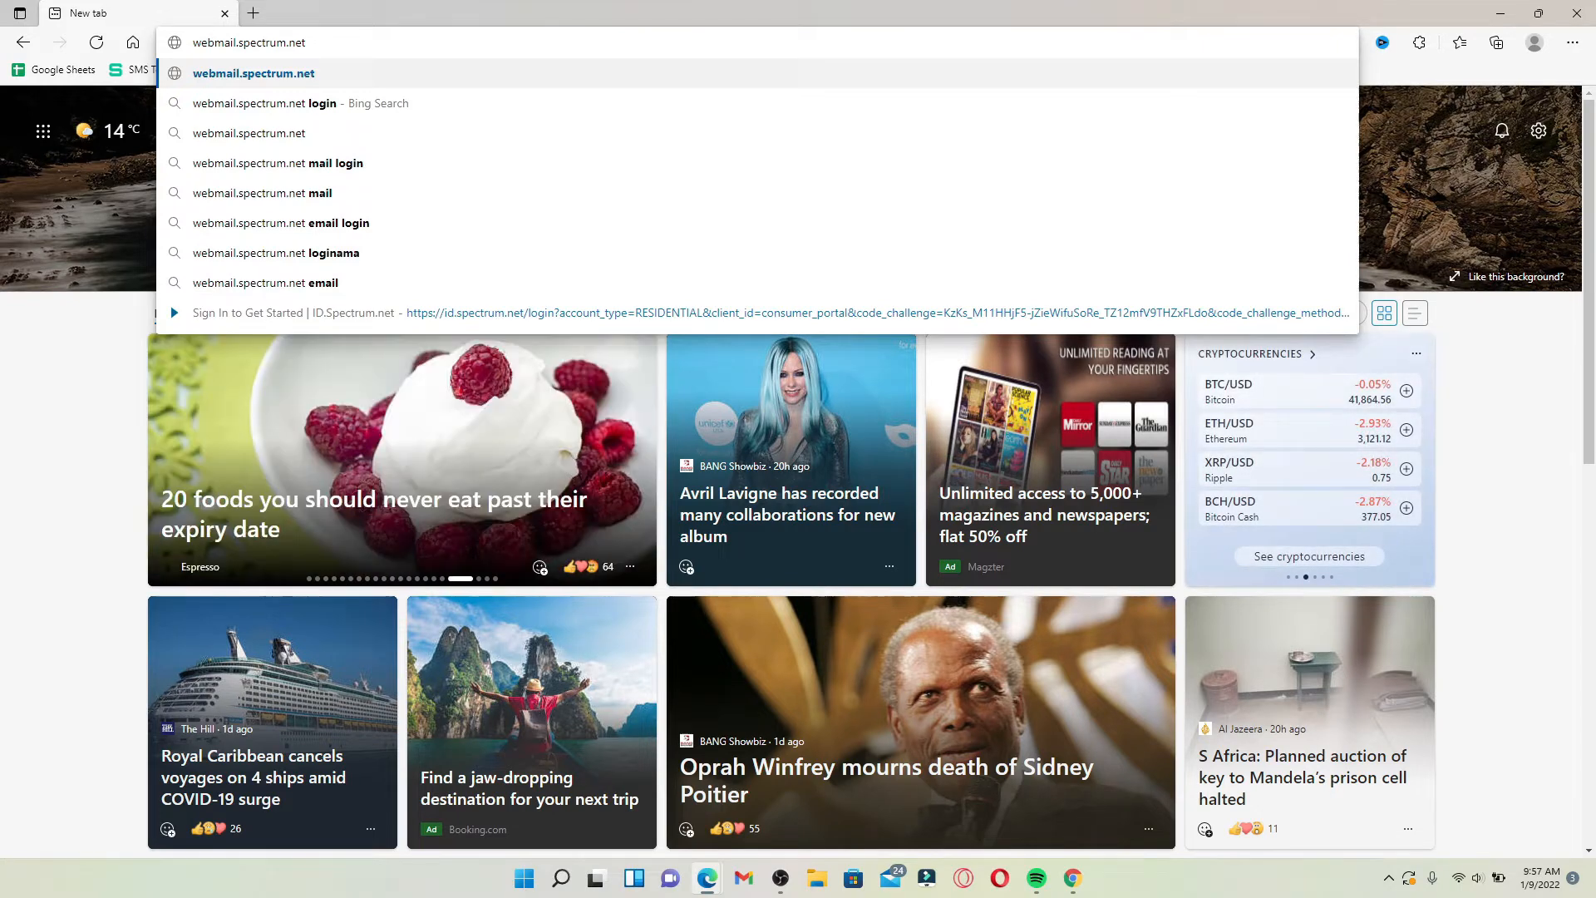
pyautogui.click(253, 73)
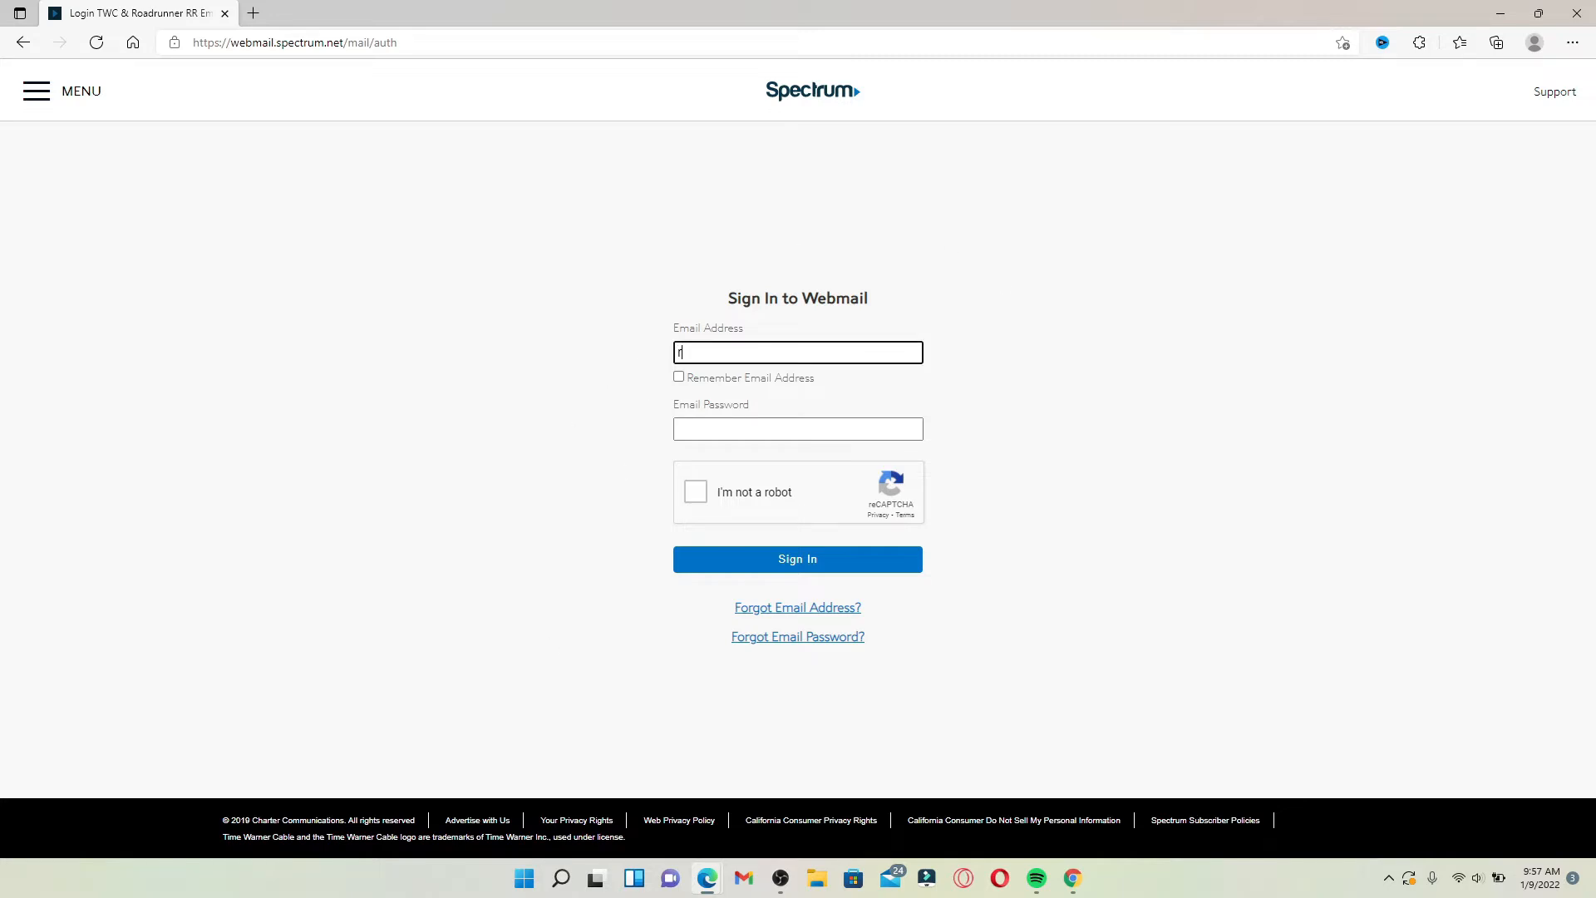
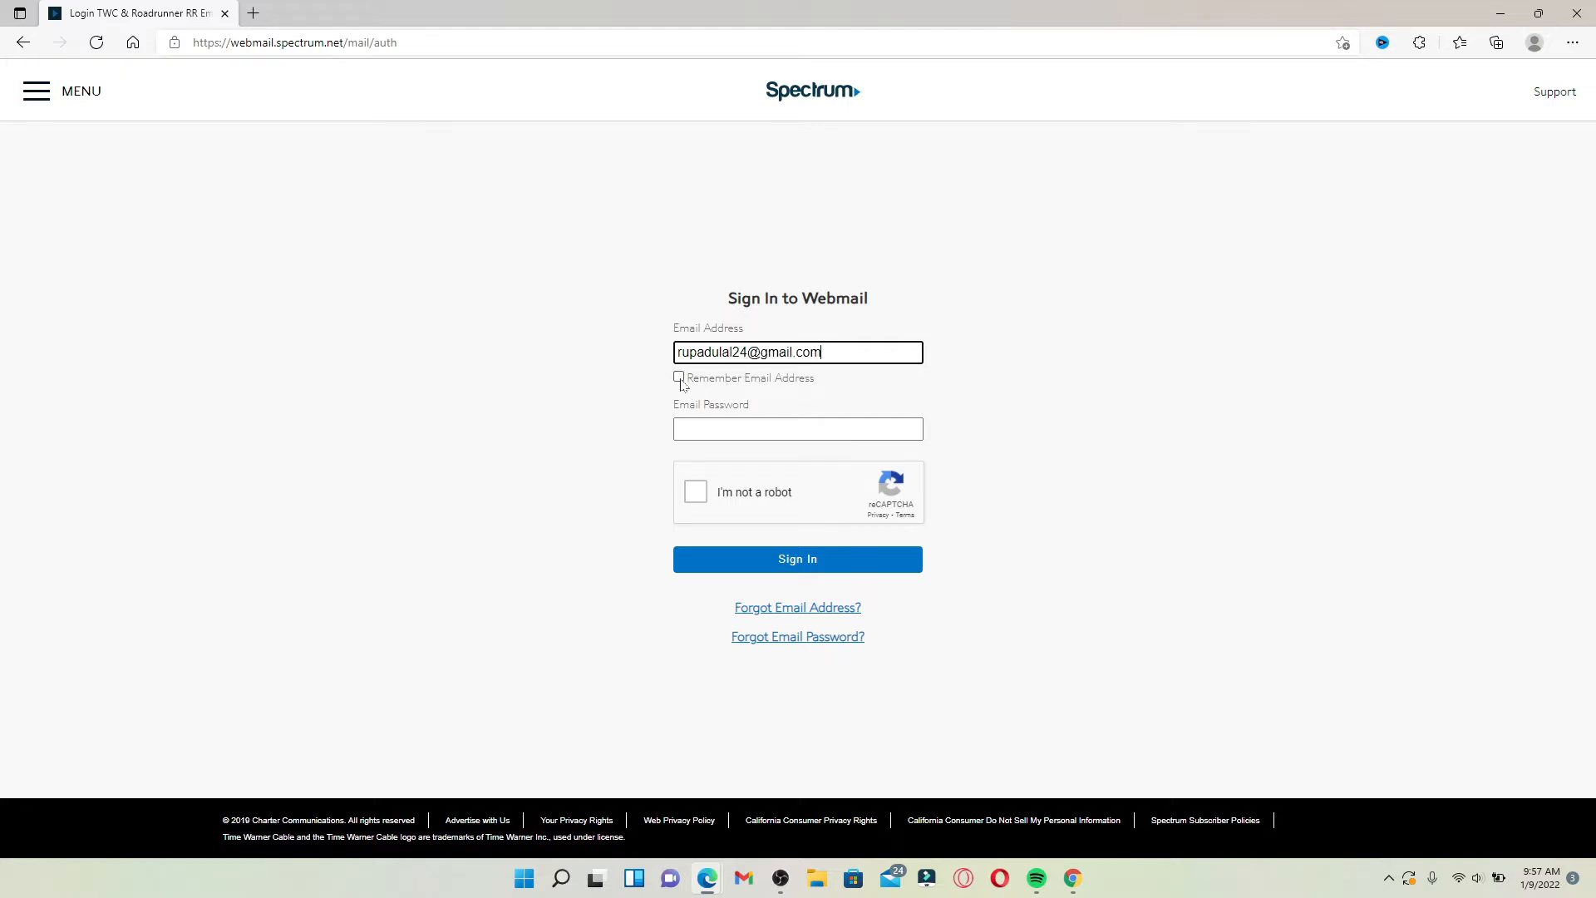
pyautogui.click(679, 378)
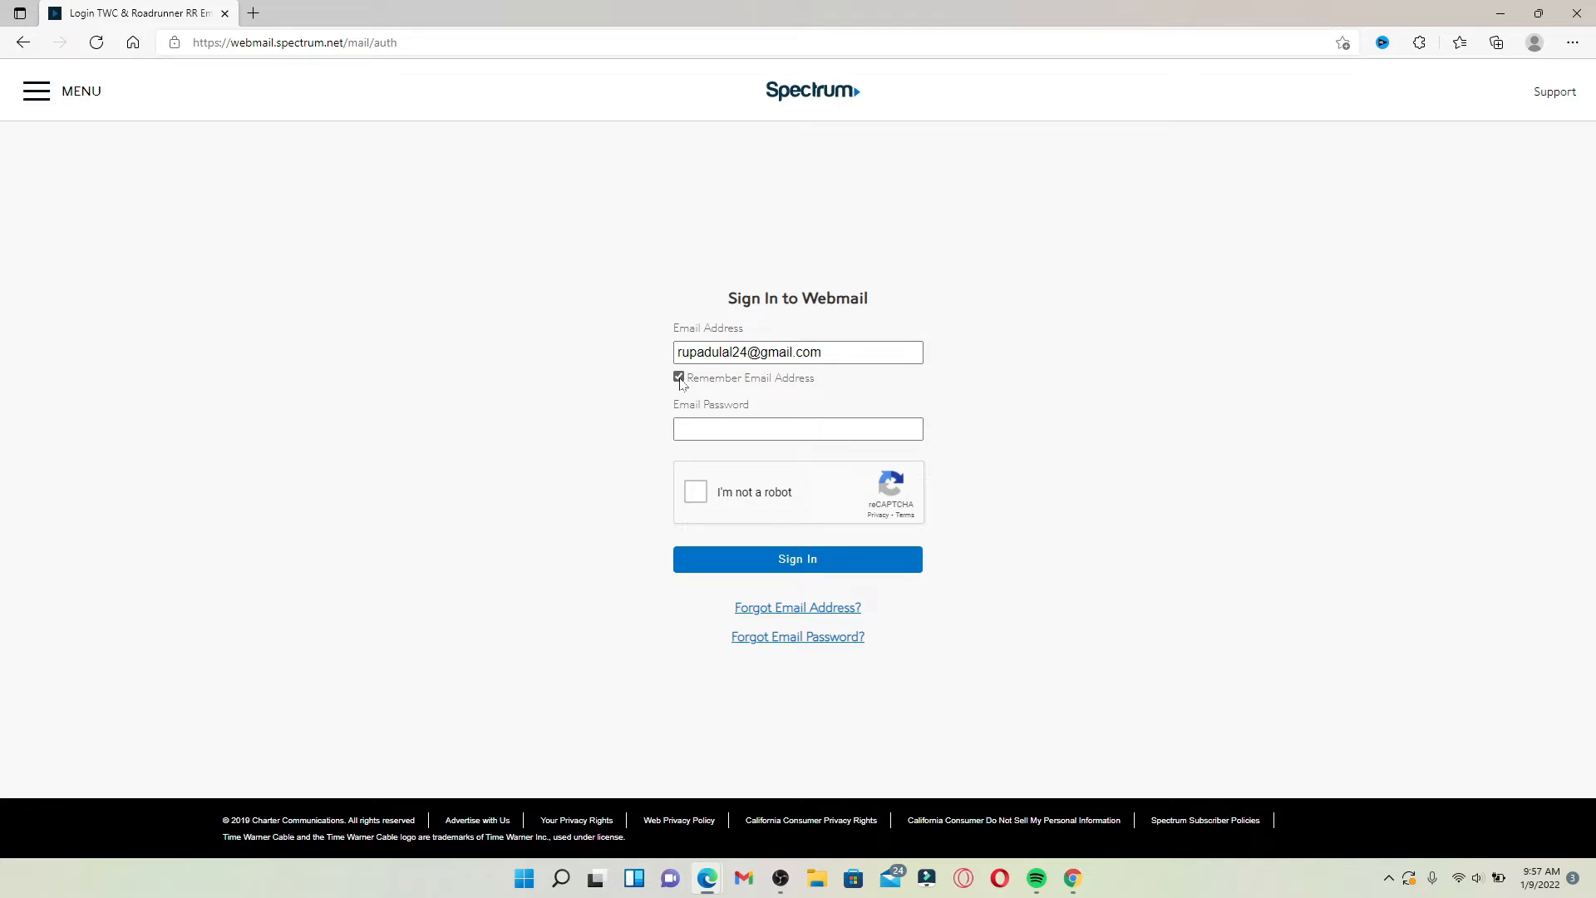
pyautogui.click(678, 378)
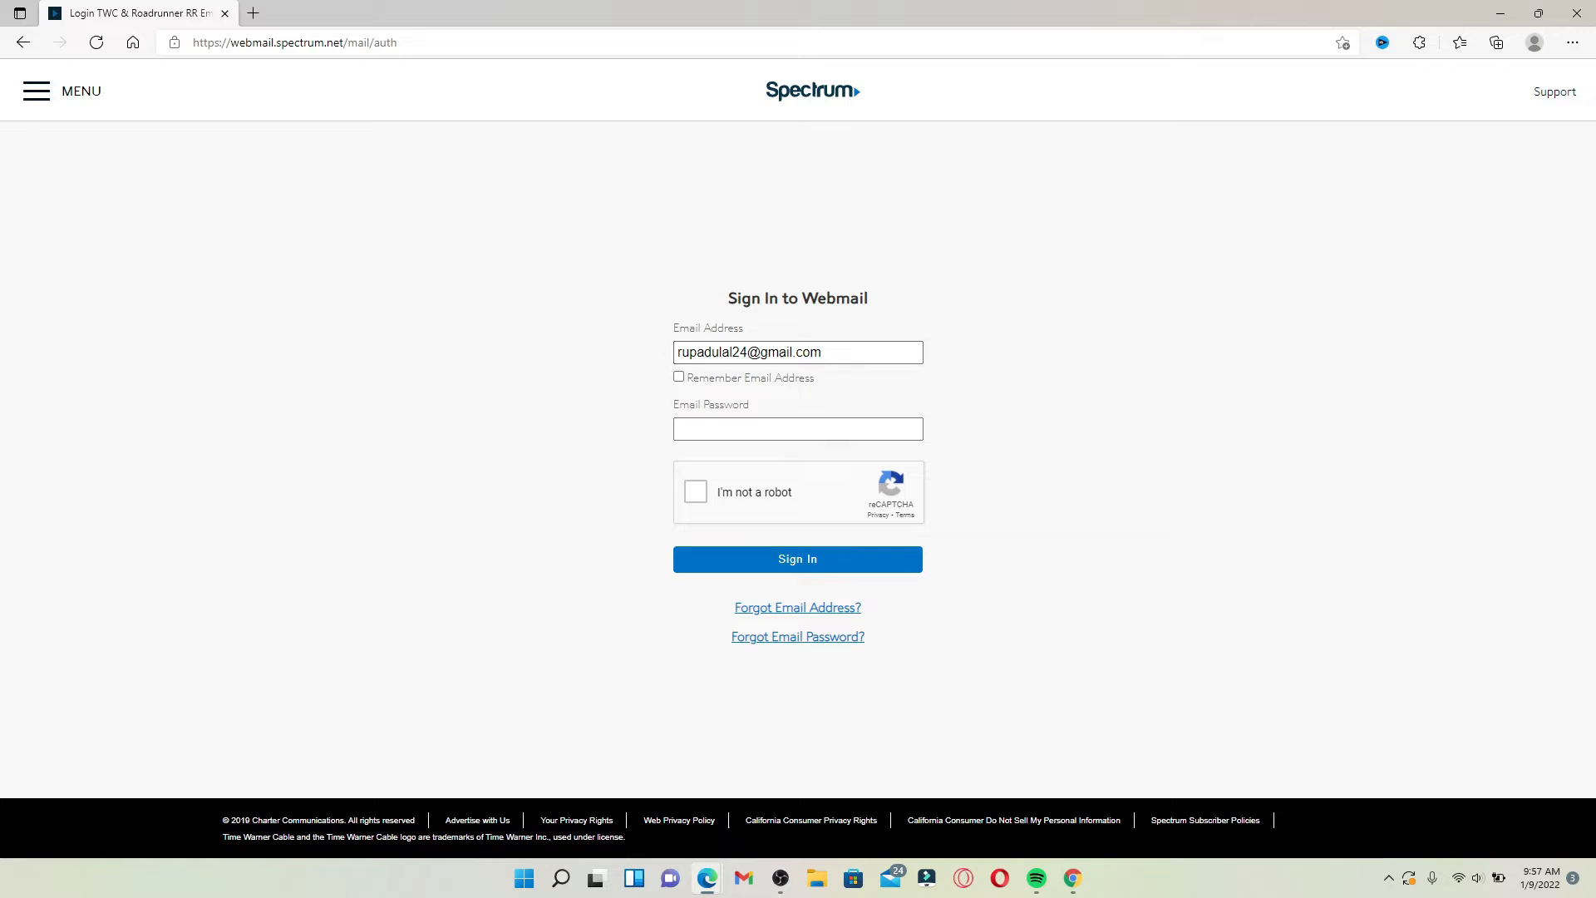
pyautogui.click(798, 429)
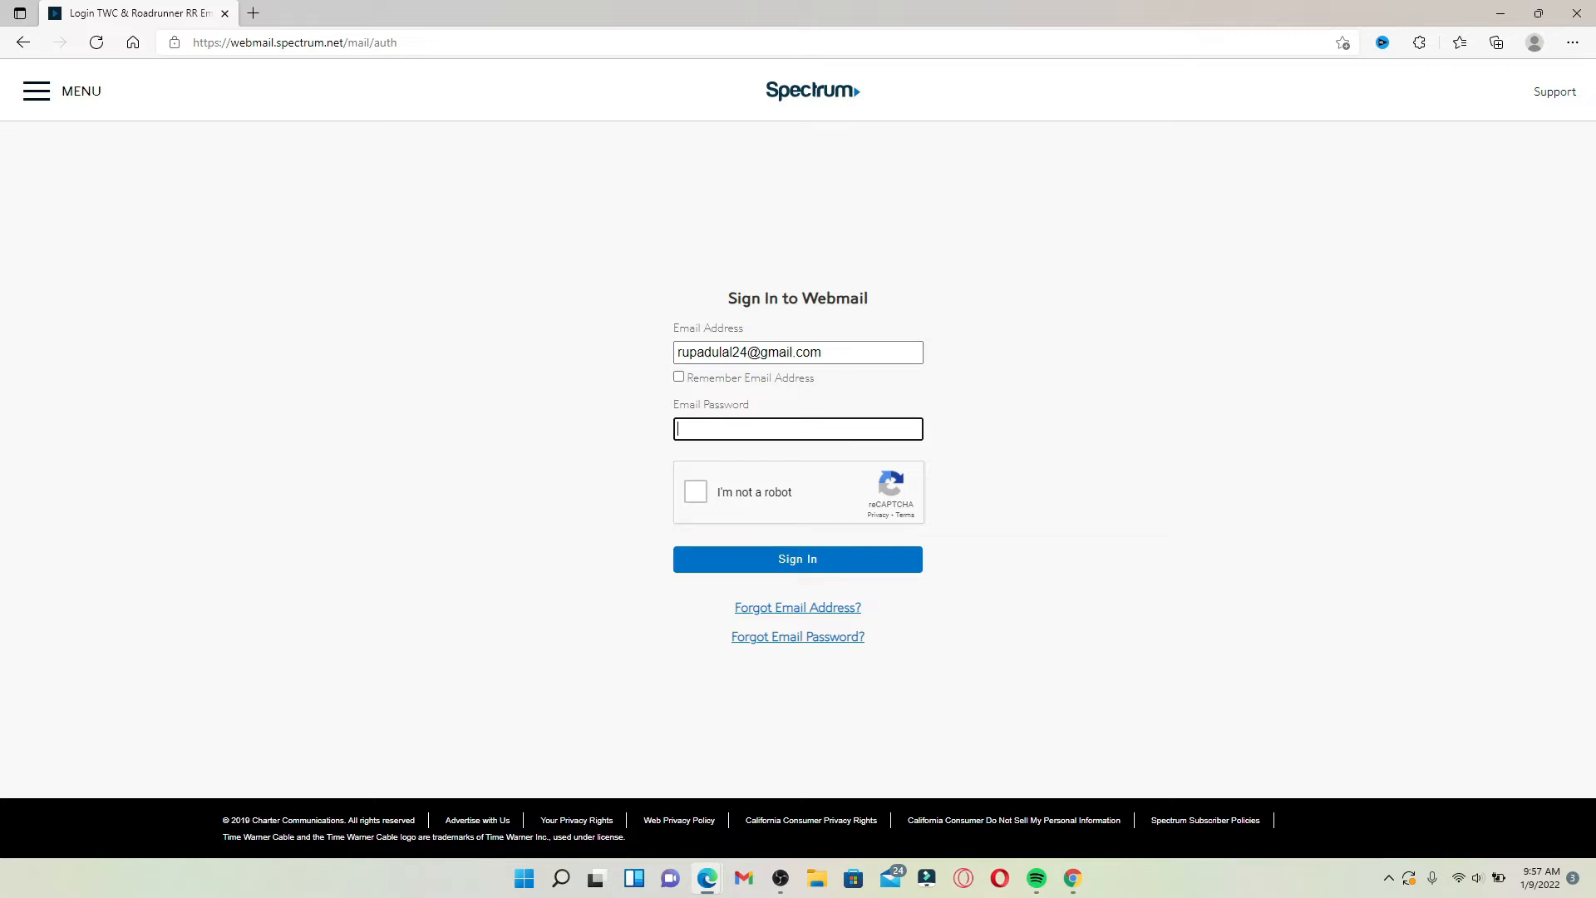
pyautogui.write('password')
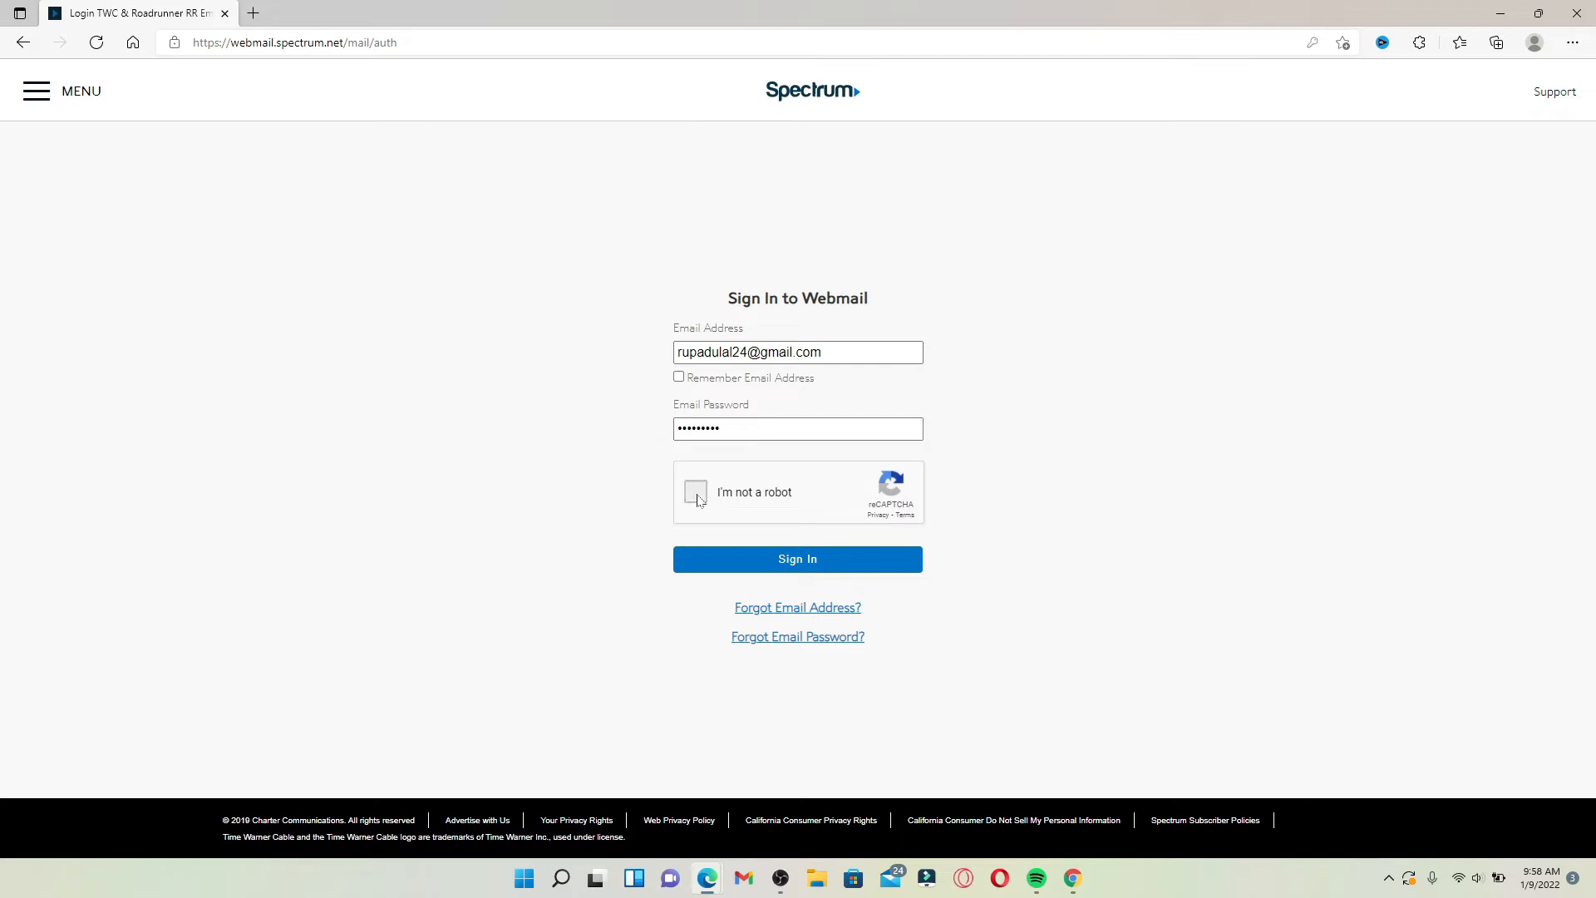
# Step: Pass the 'I'm not a robot' reCAPTCHA so the form is ready to sign in
pyautogui.click(696, 493)
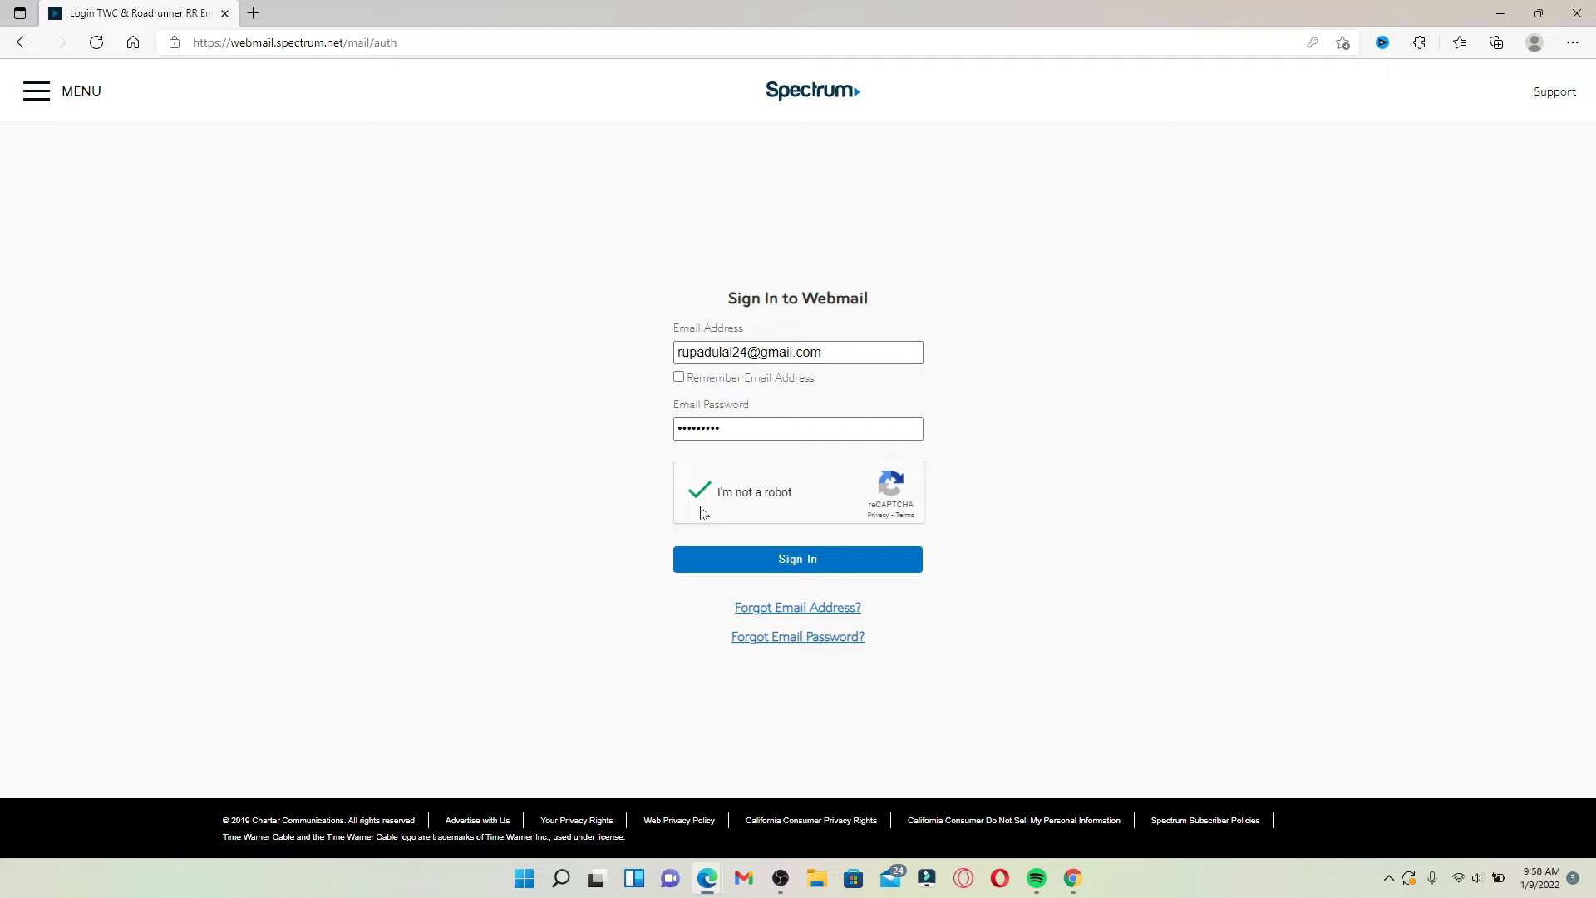
pyautogui.moveTo(695, 463)
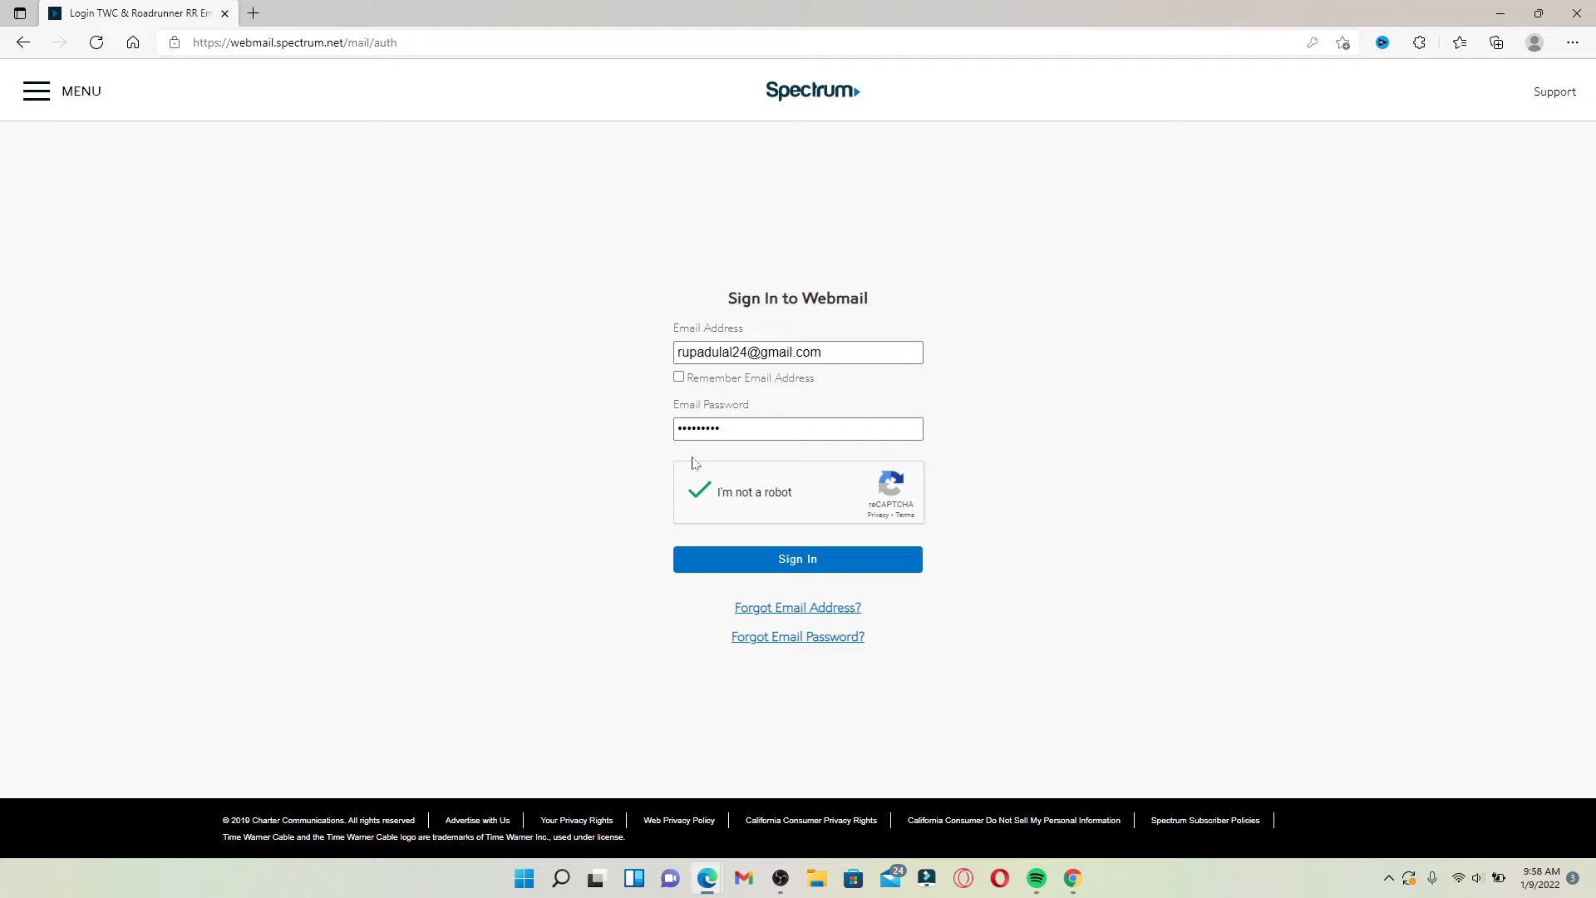
pyautogui.moveTo(725, 472)
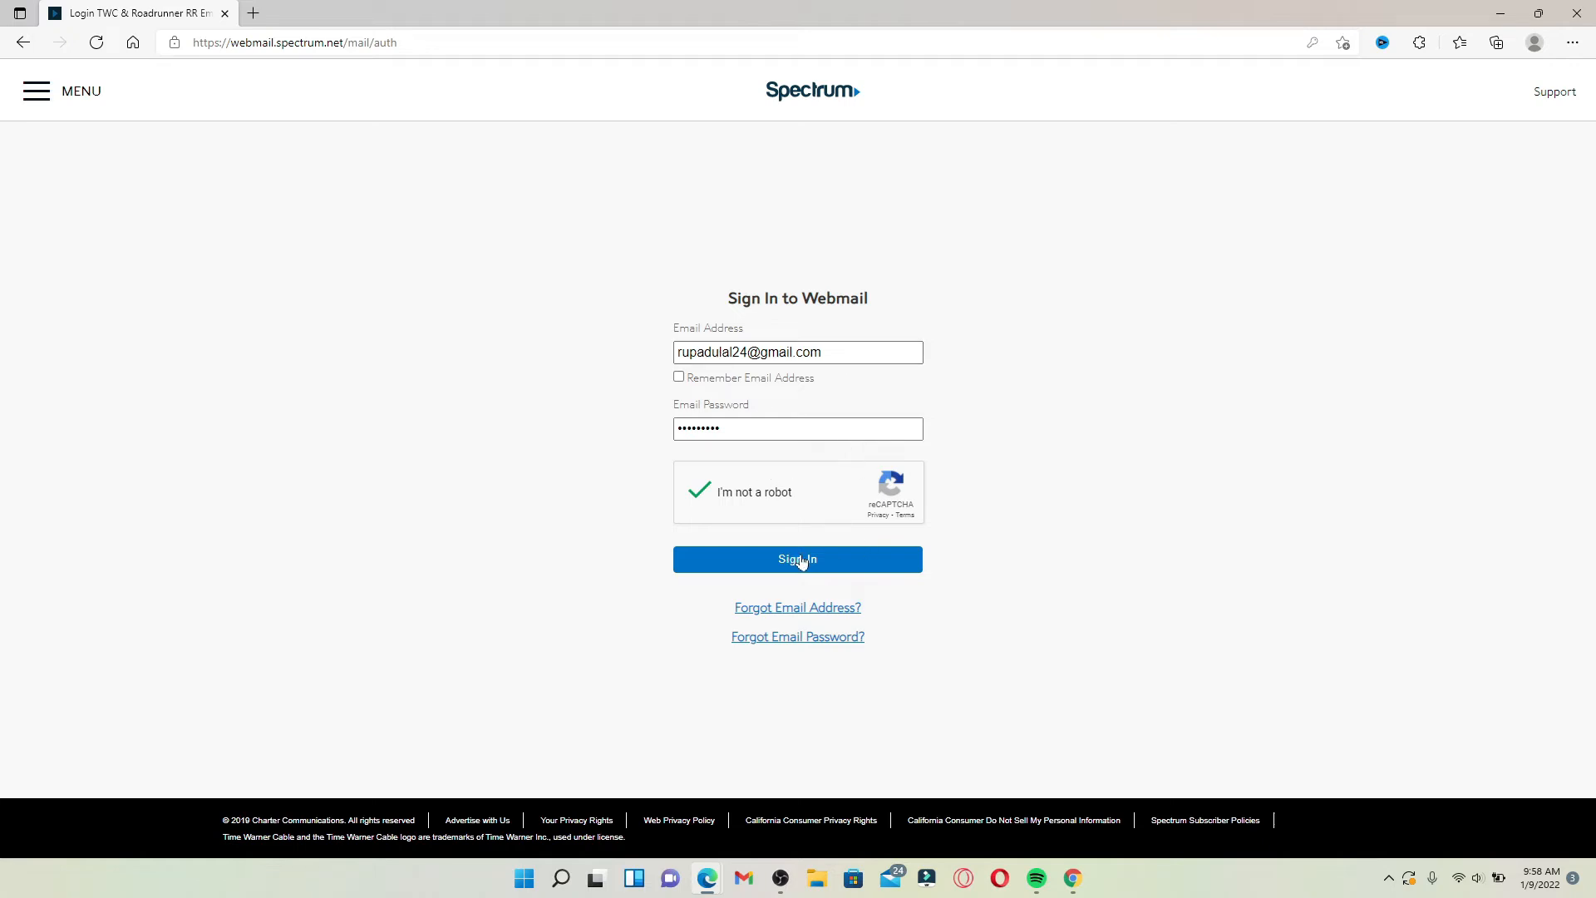
pyautogui.moveTo(850, 565)
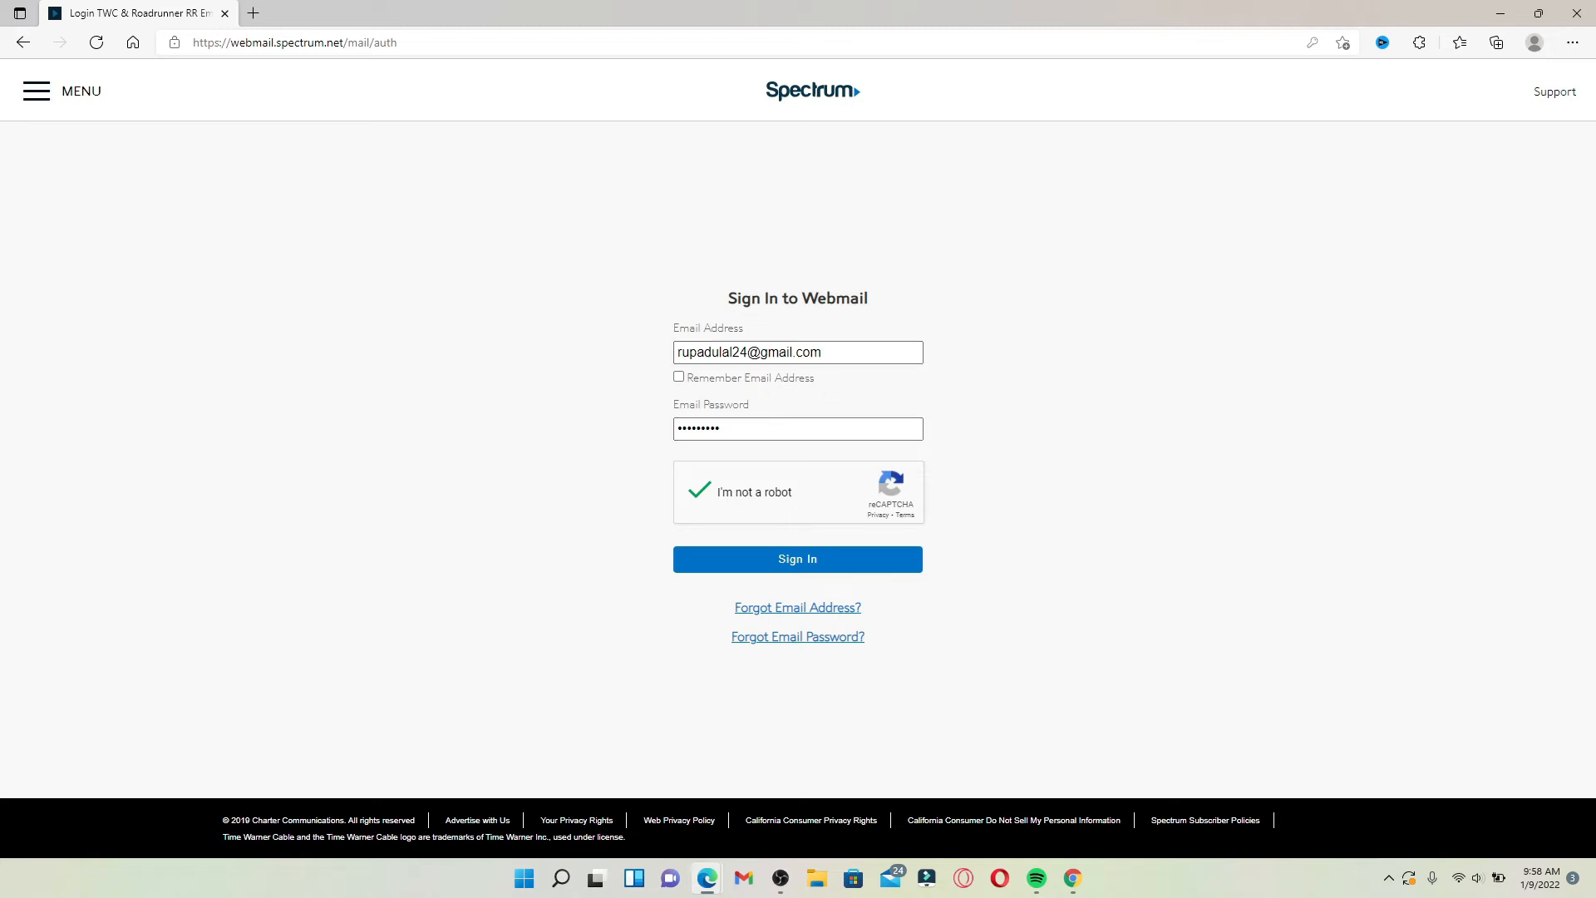
pyautogui.moveTo(831, 419)
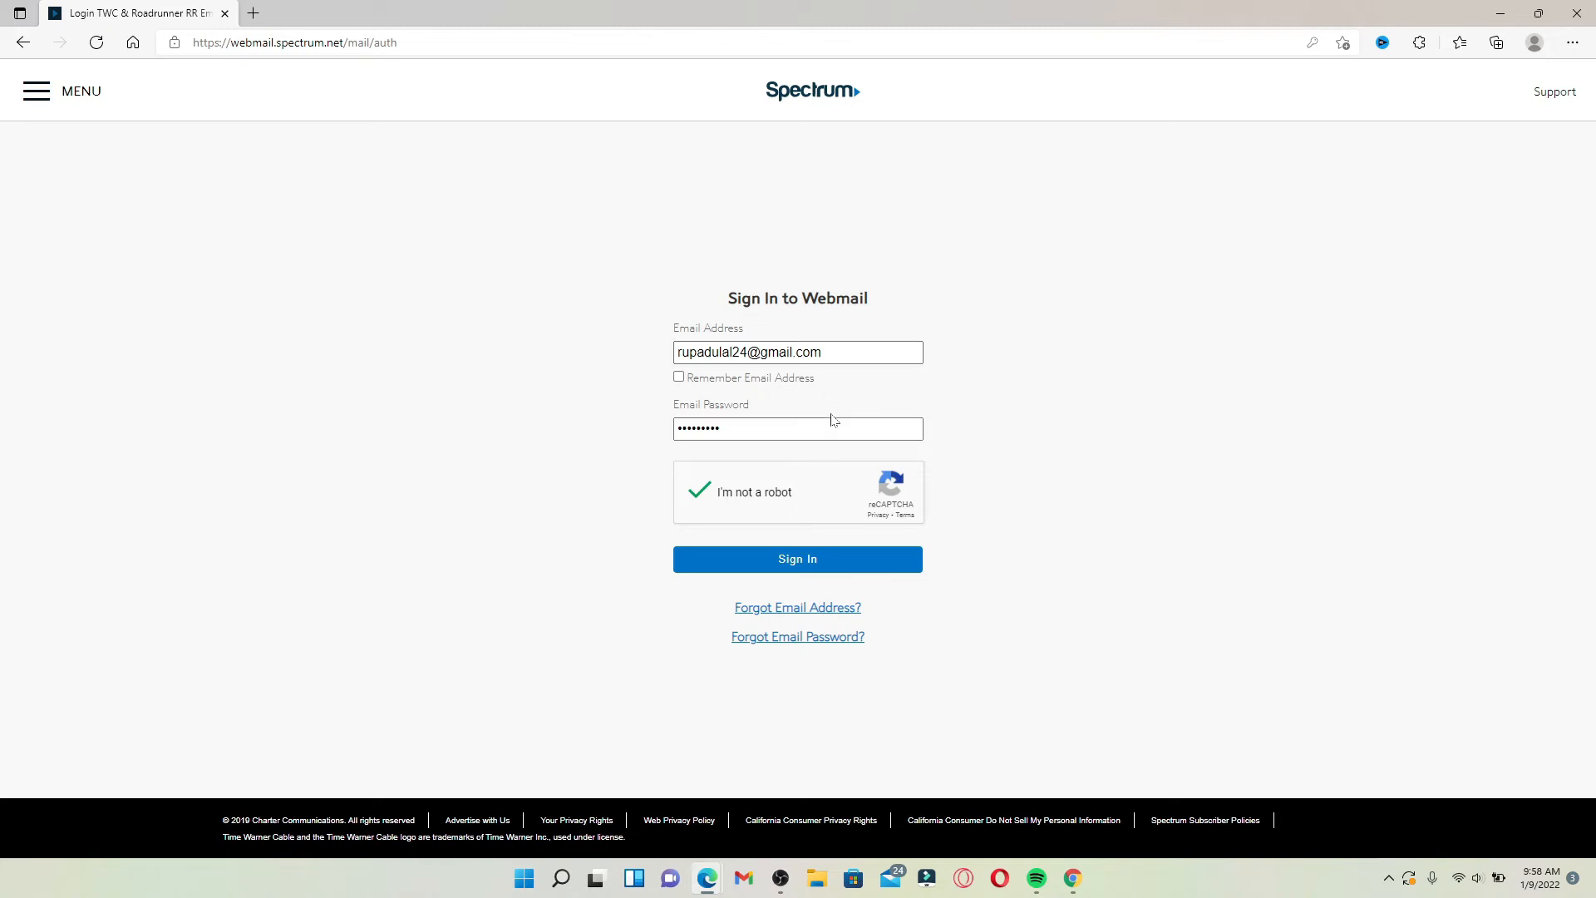
pyautogui.moveTo(808, 615)
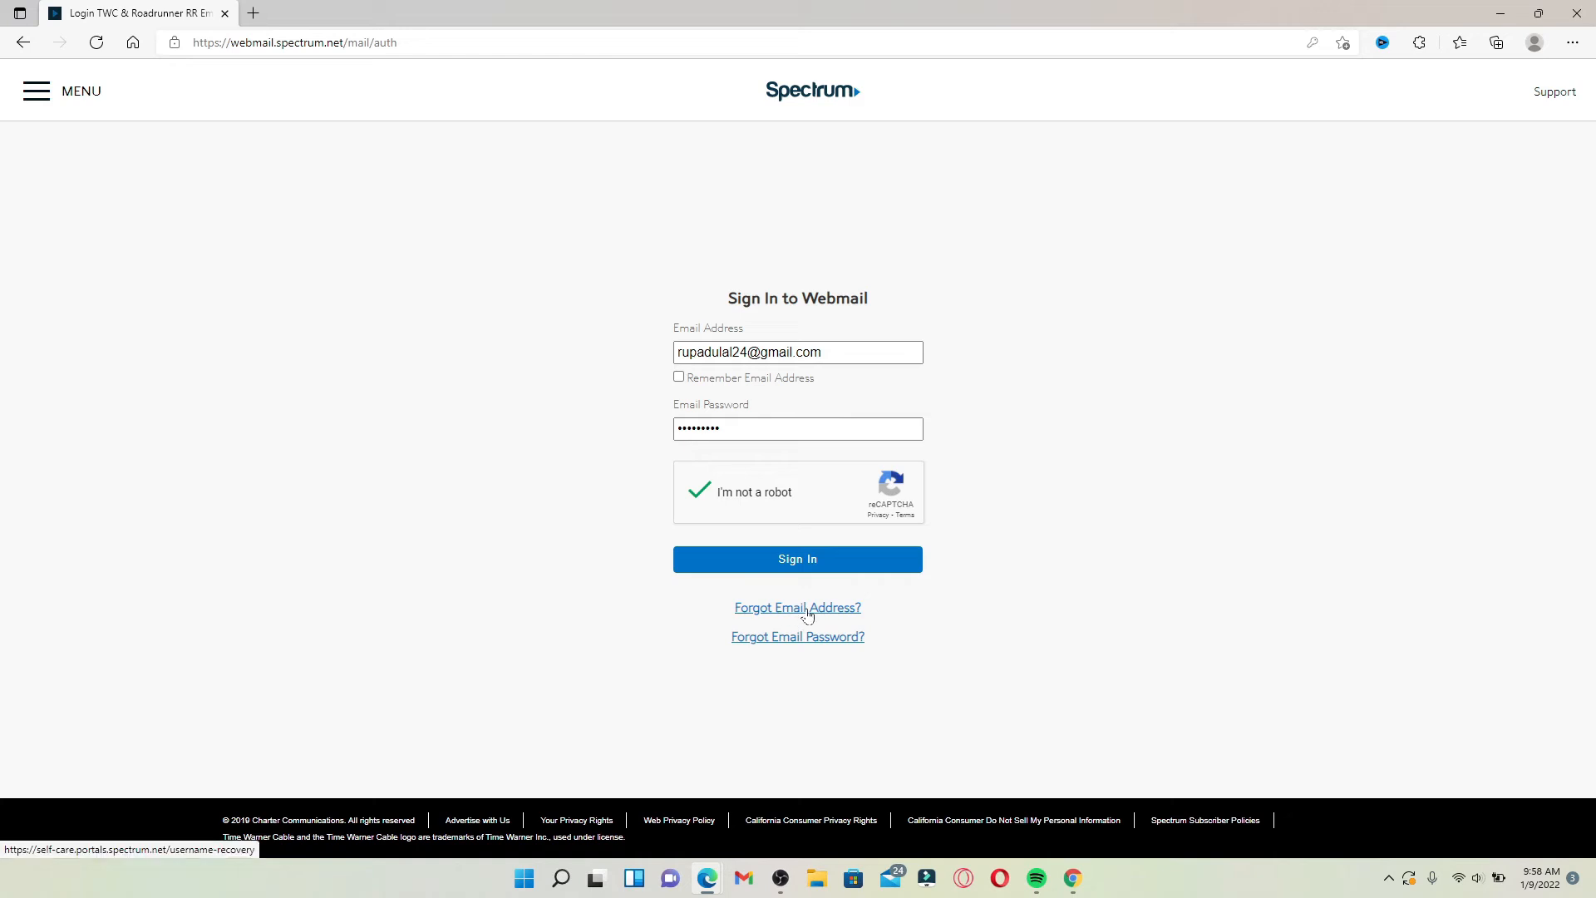
pyautogui.moveTo(841, 617)
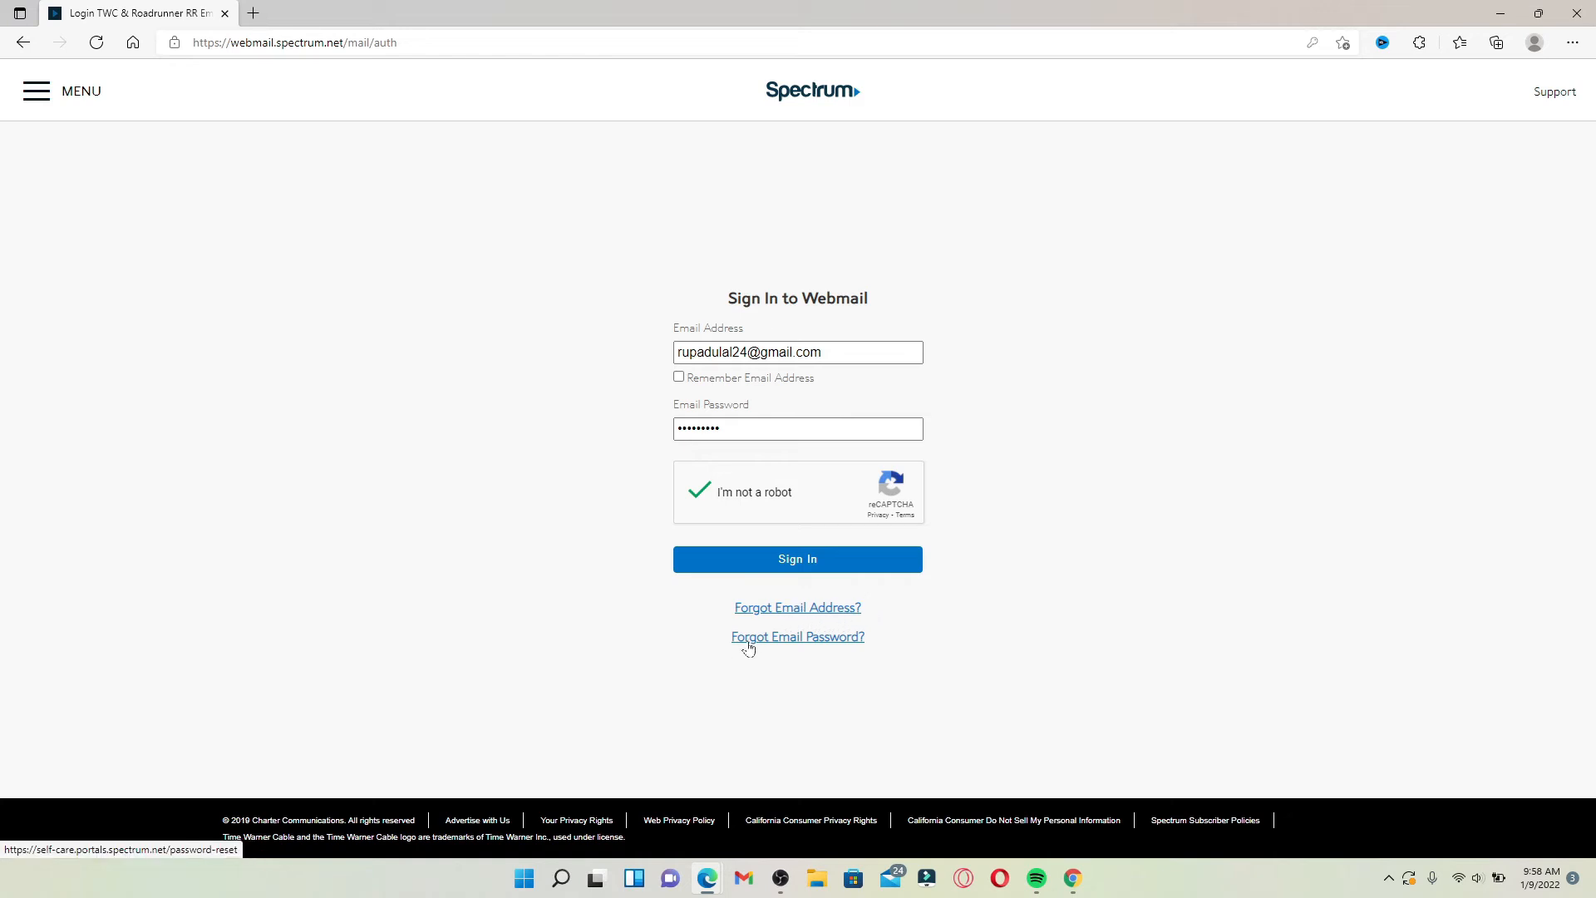
pyautogui.moveTo(801, 644)
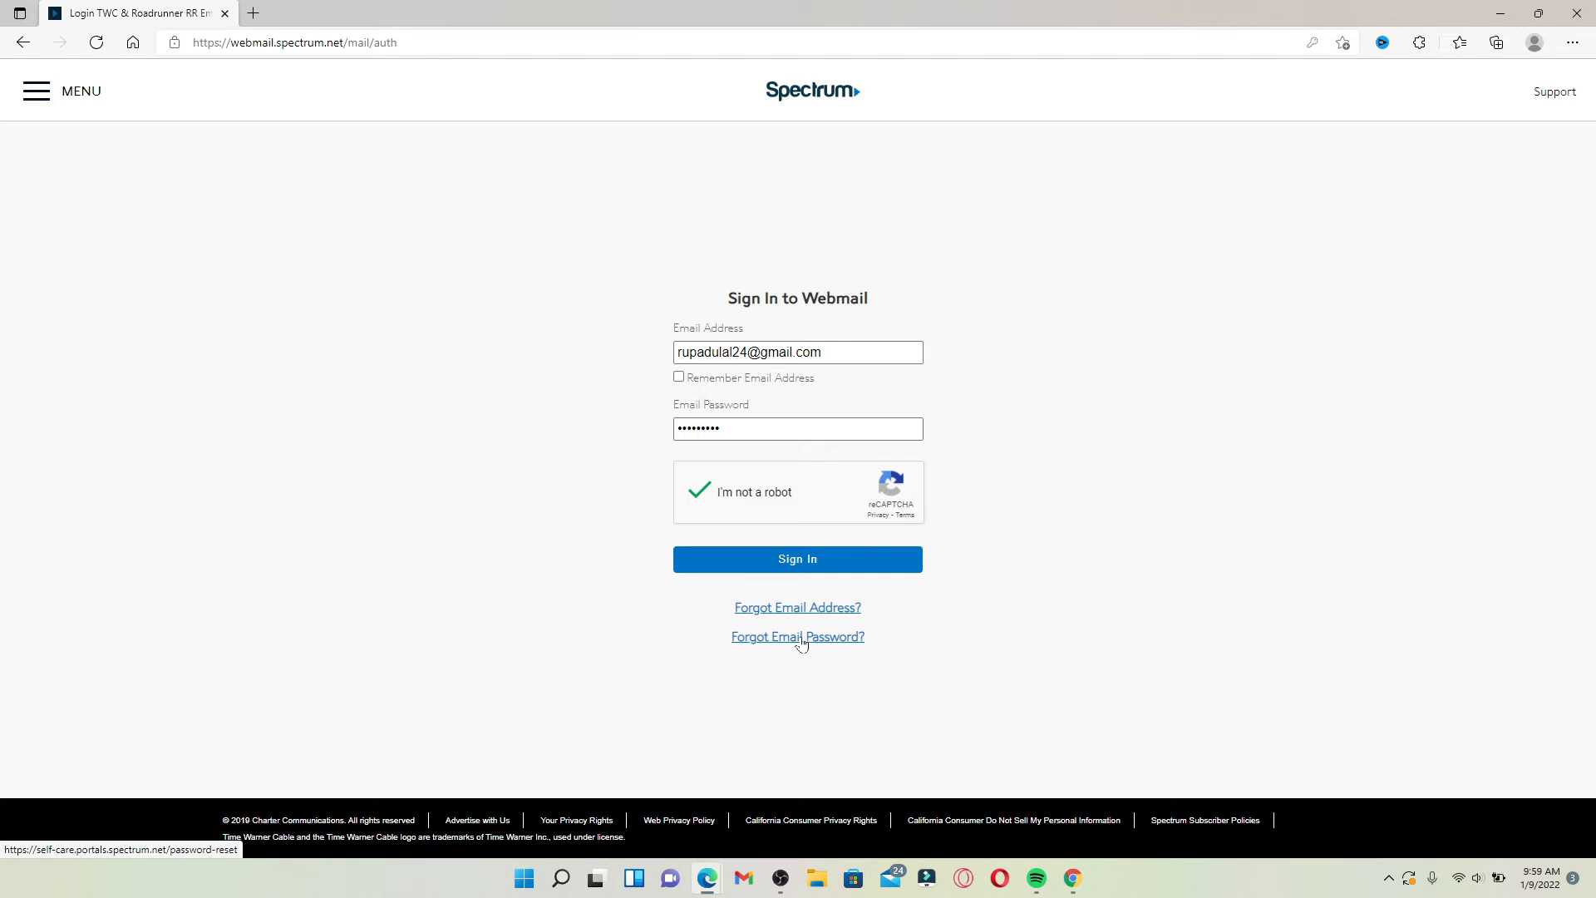
pyautogui.moveTo(840, 647)
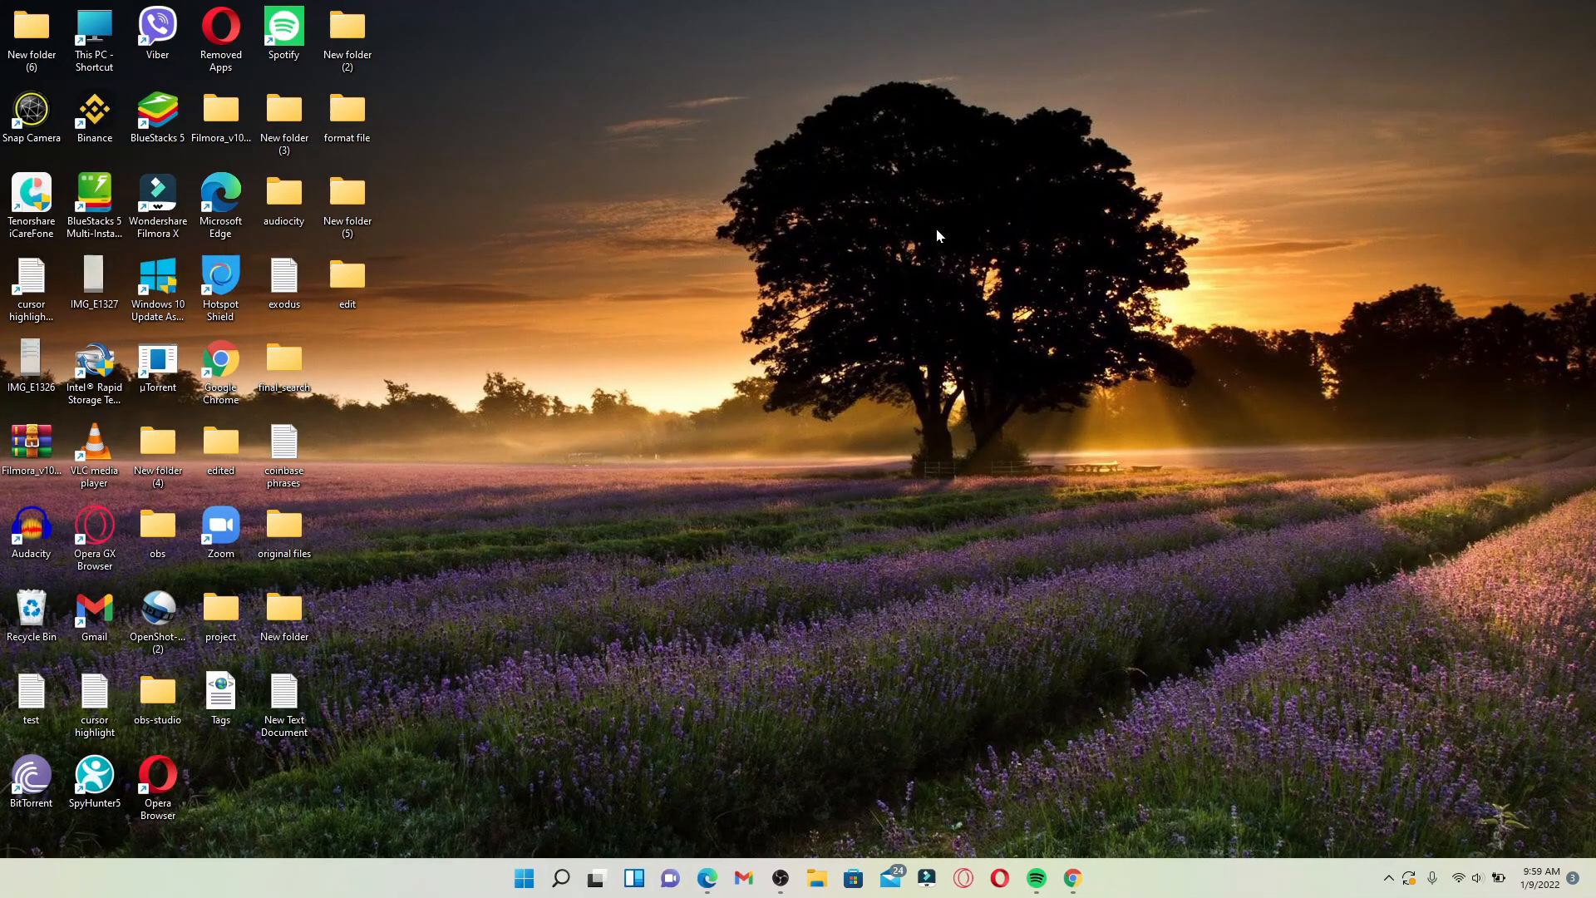
pyautogui.moveTo(743, 416)
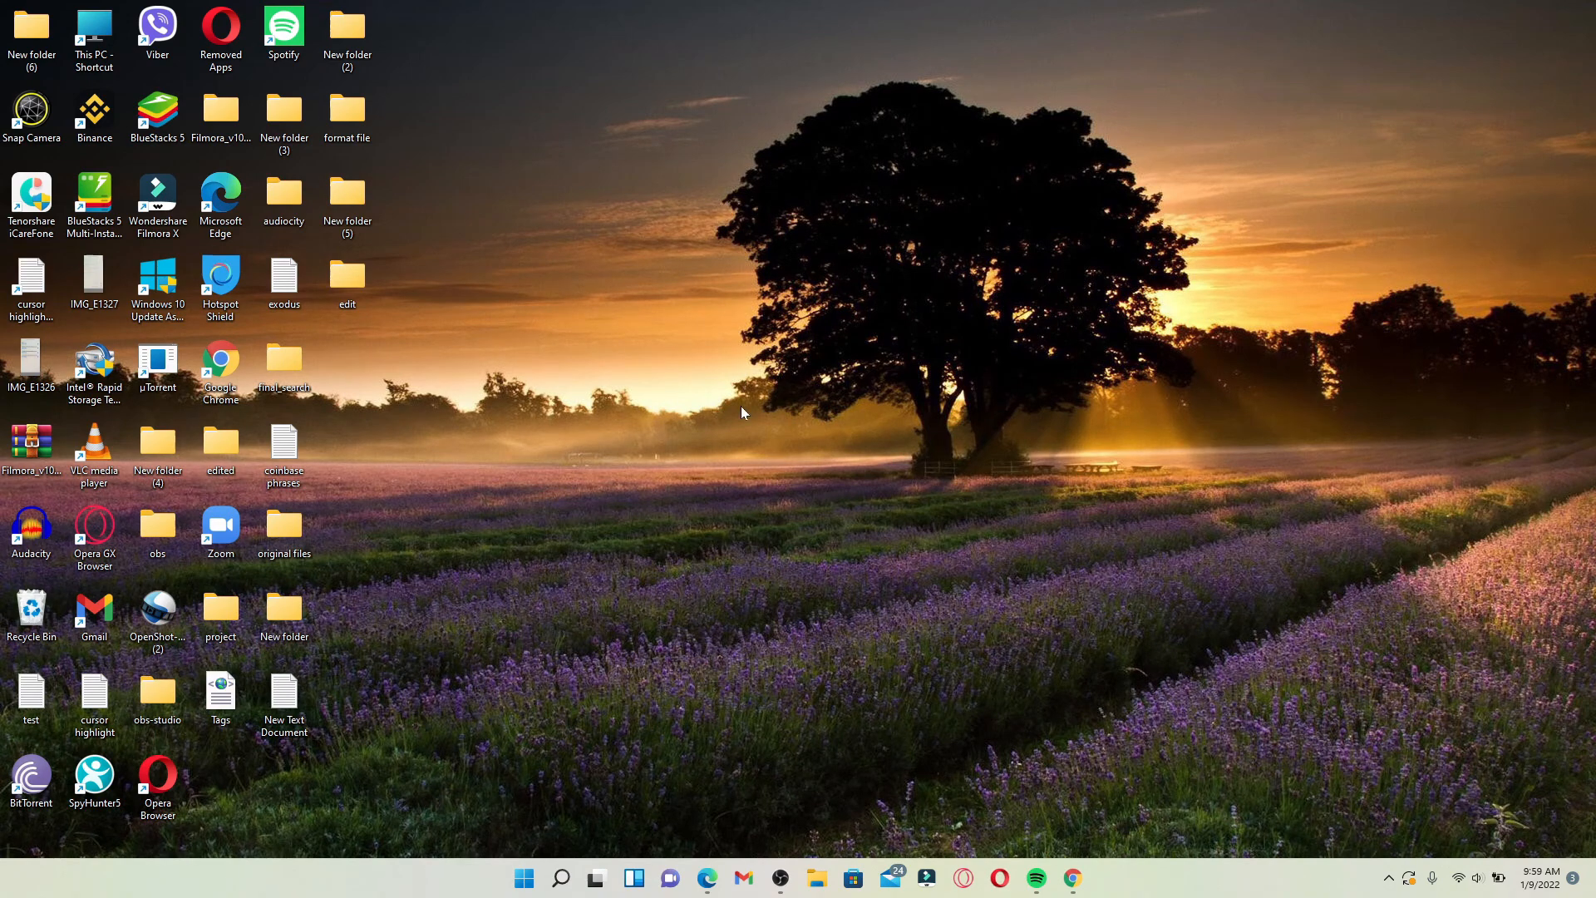